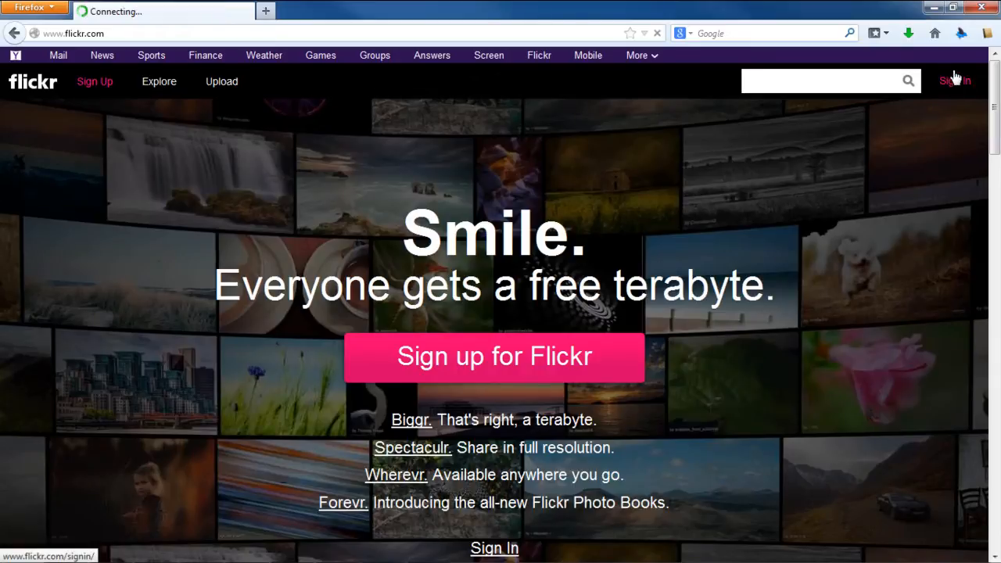
Step: Sign in to Flickr with the Yahoo account credentials
left_click(494, 548)
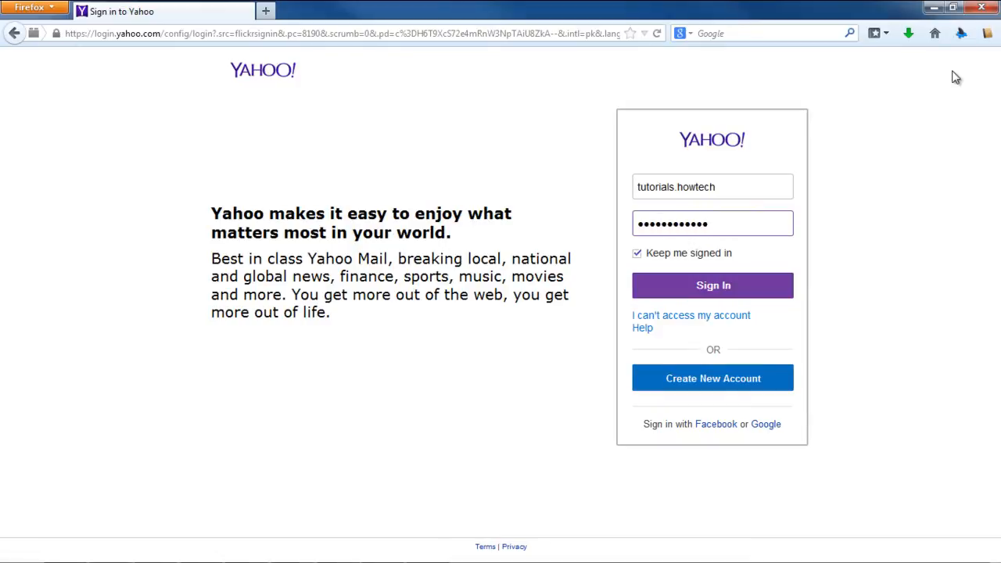
left_click(712, 284)
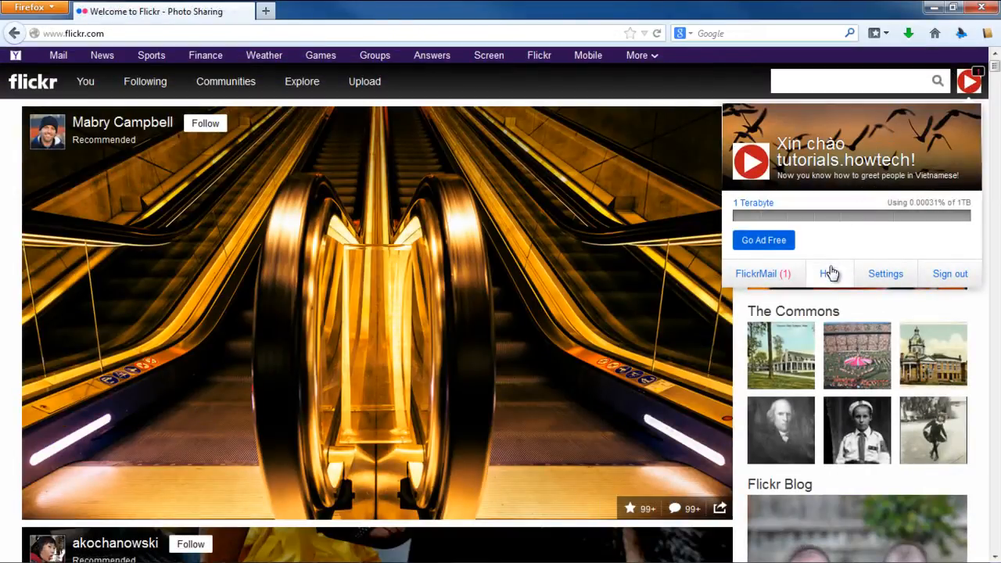
Step: Search the help FAQs for 'delete account' and follow the answer's link to the deletion page
left_click(827, 274)
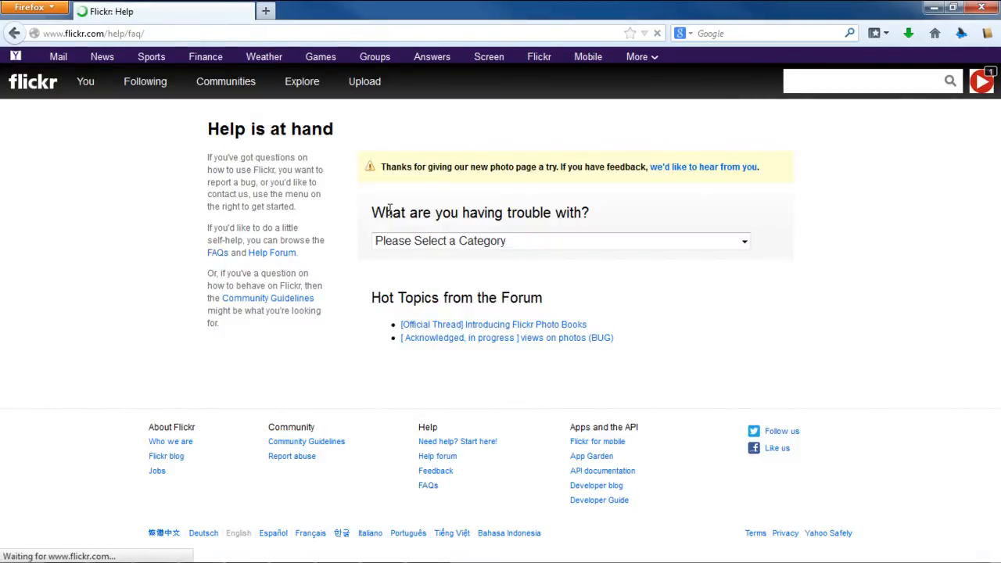
type("delete account")
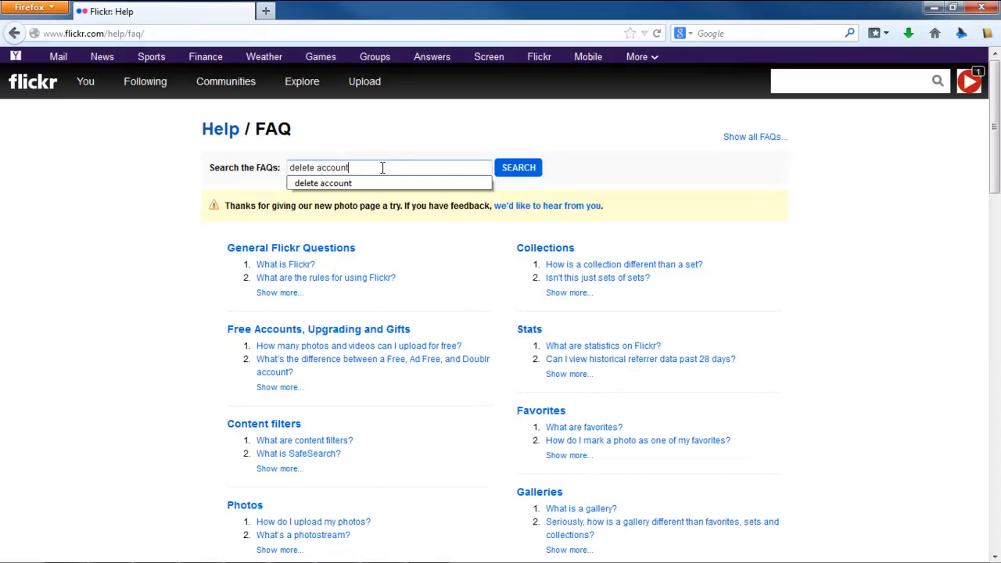
left_click(518, 167)
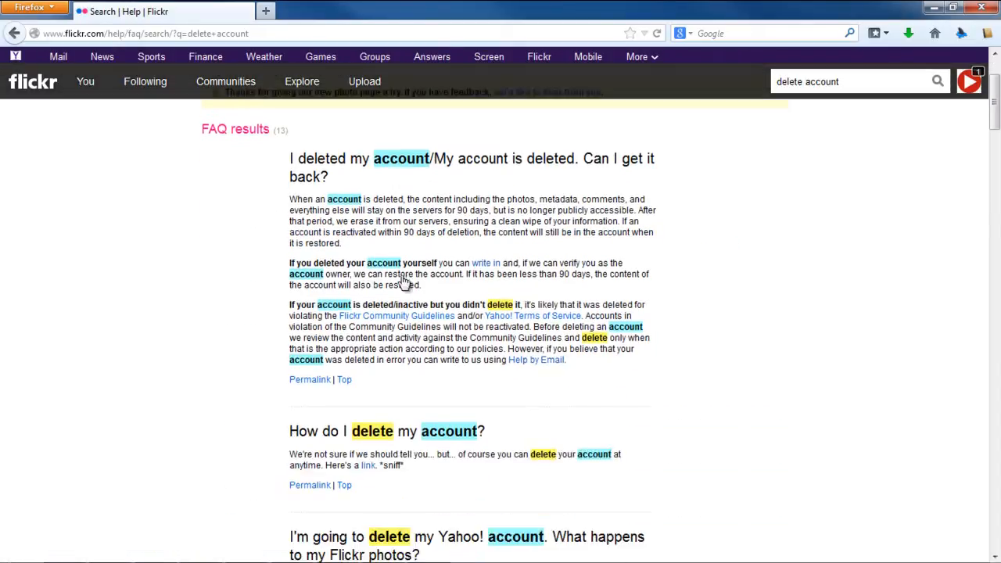
scroll("down", 3)
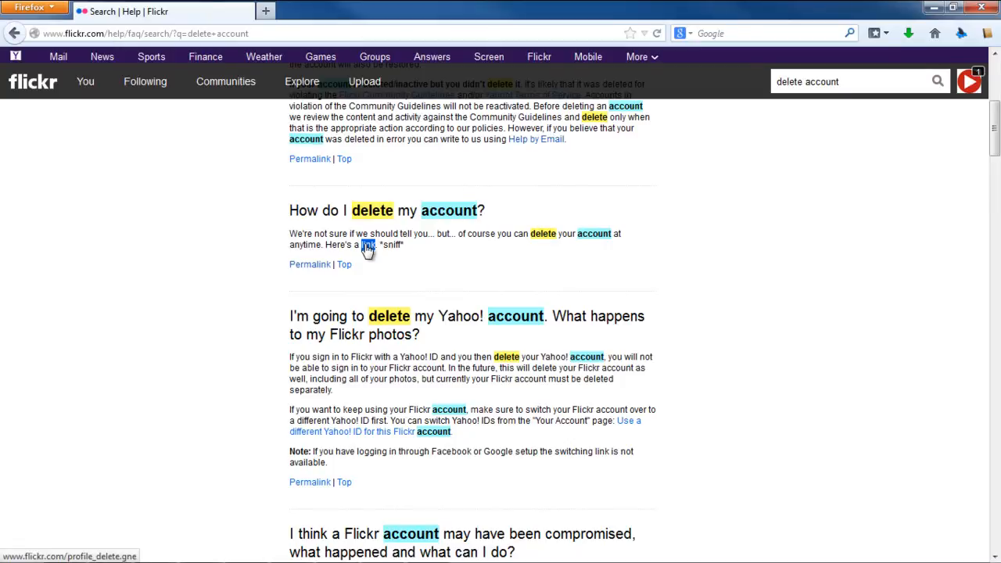
left_click(368, 244)
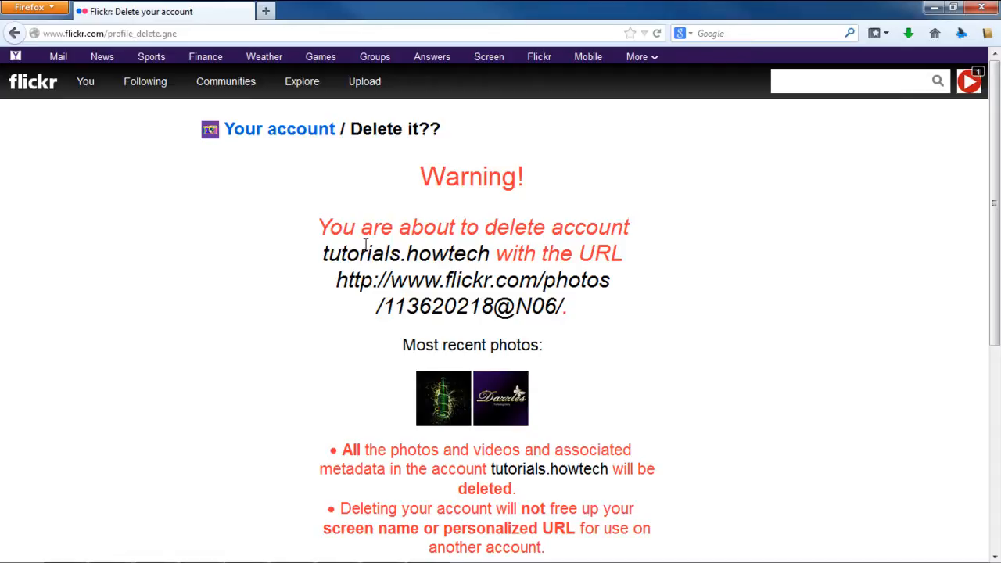
Step: Open the Dazzles photo from your photostream and show its size options
left_click(85, 82)
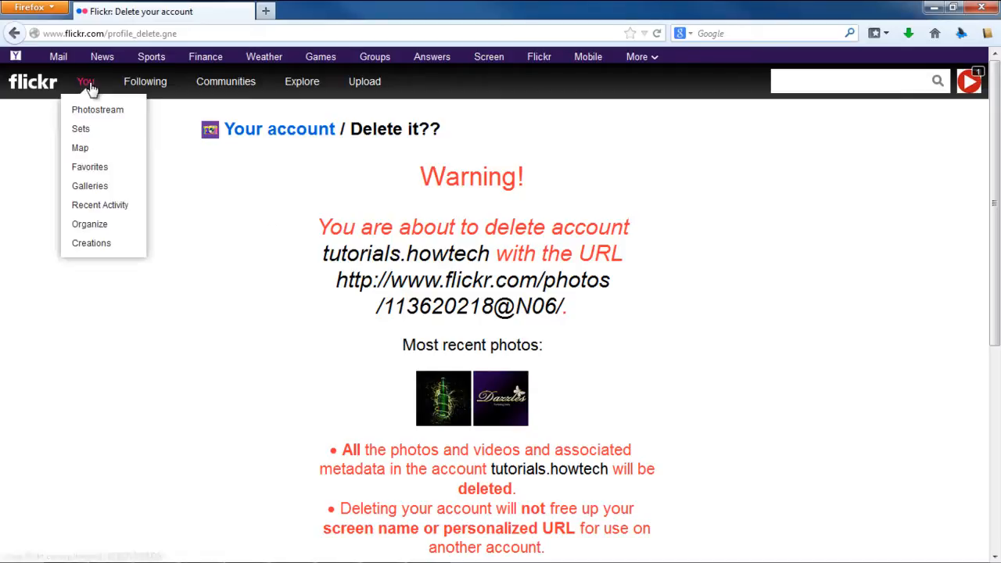
left_click(97, 109)
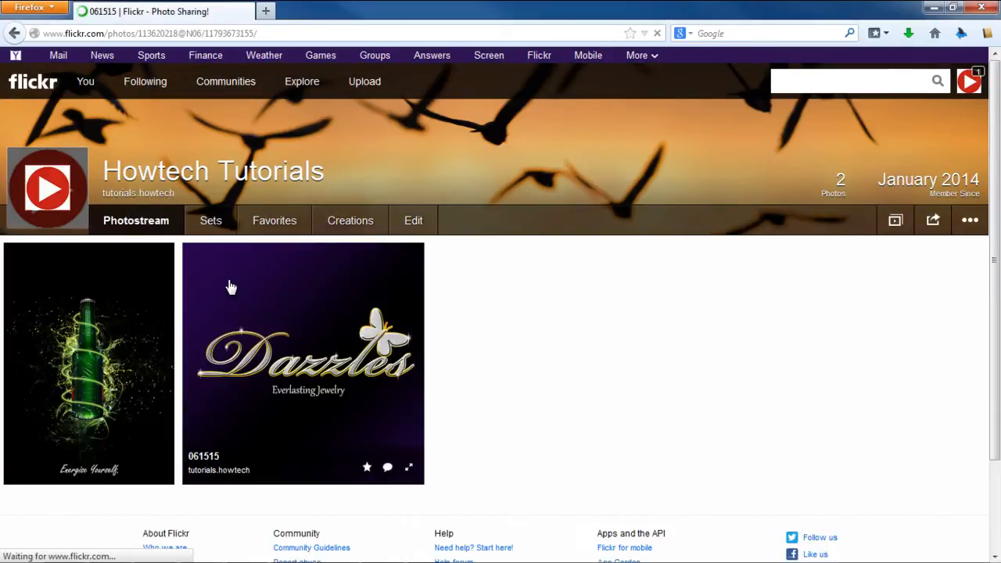
left_click(303, 364)
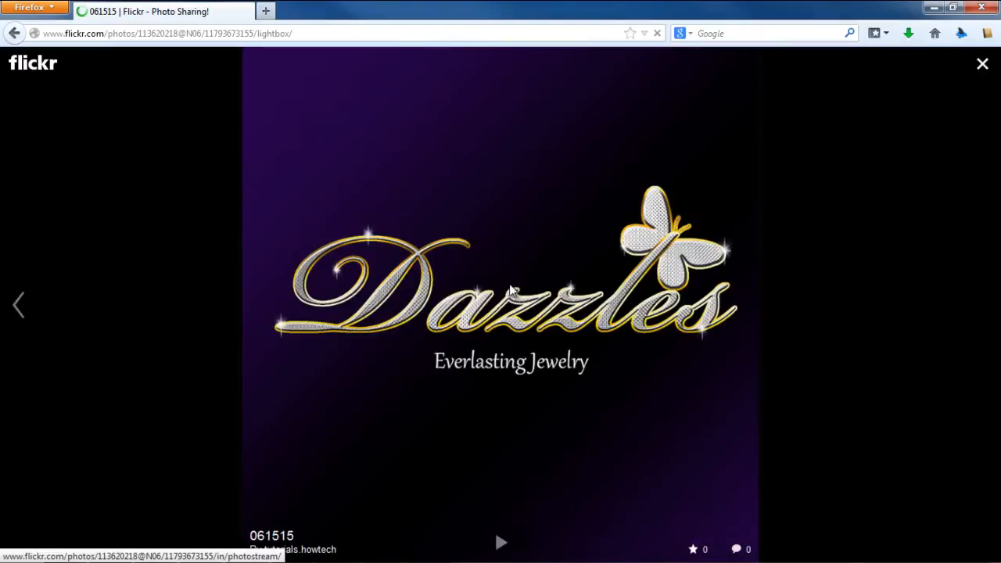
left_click(846, 317)
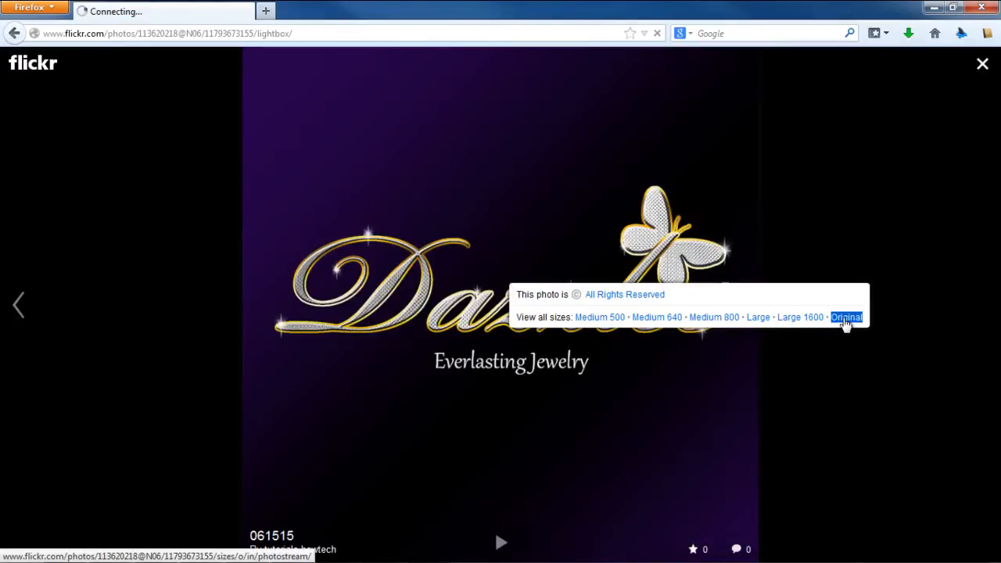
Step: Download the Dazzles photo at Original size and confirm the download
left_click(846, 317)
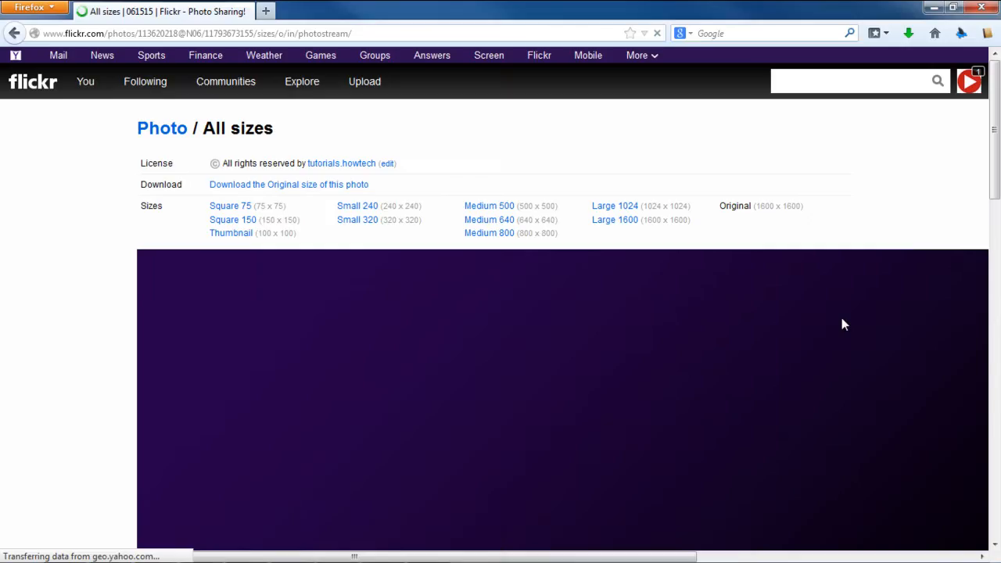
left_click(289, 184)
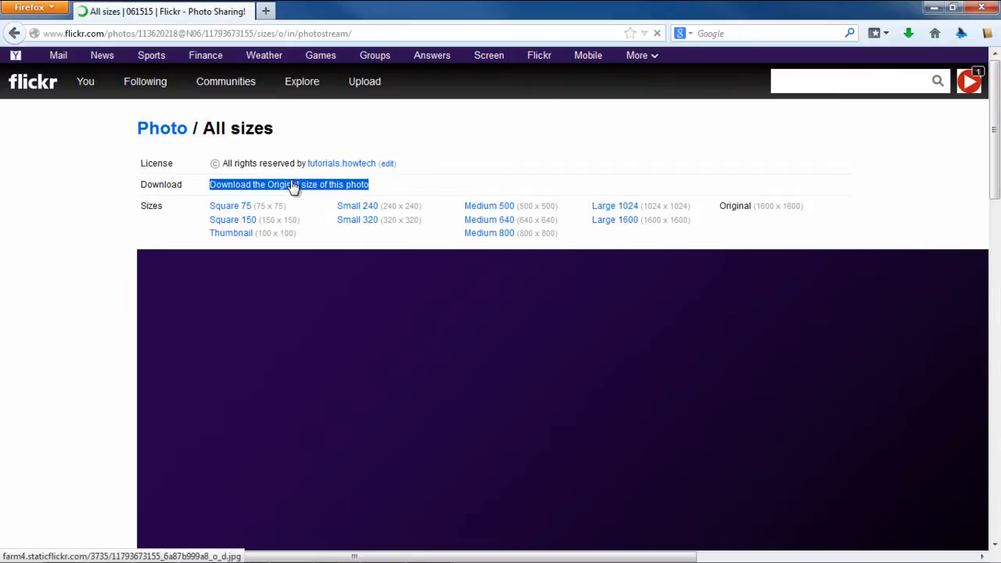
left_click(288, 184)
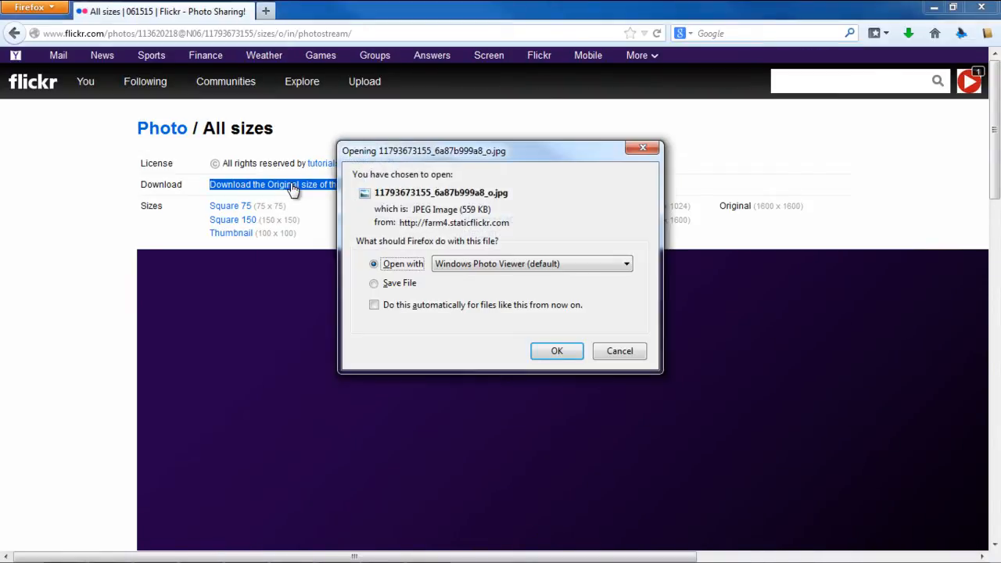
left_click(619, 350)
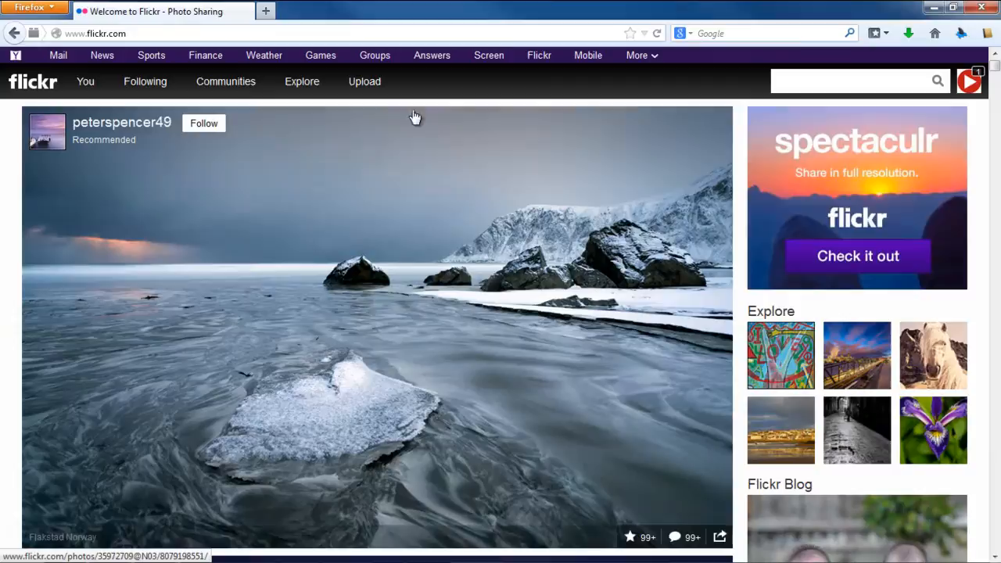
Step: From account Settings, choose 'Delete your Flickr account' and review the warning page
left_click(968, 82)
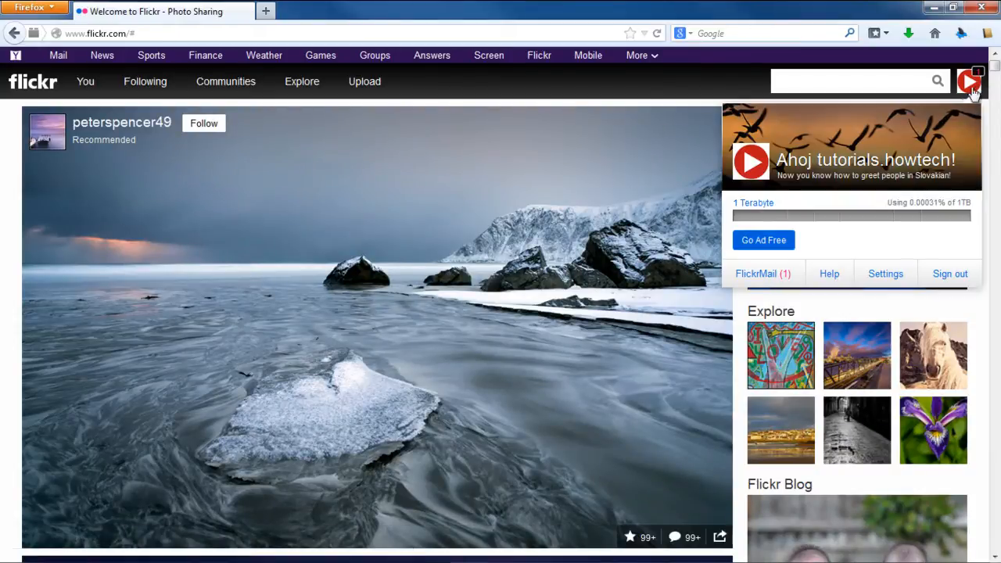
left_click(885, 273)
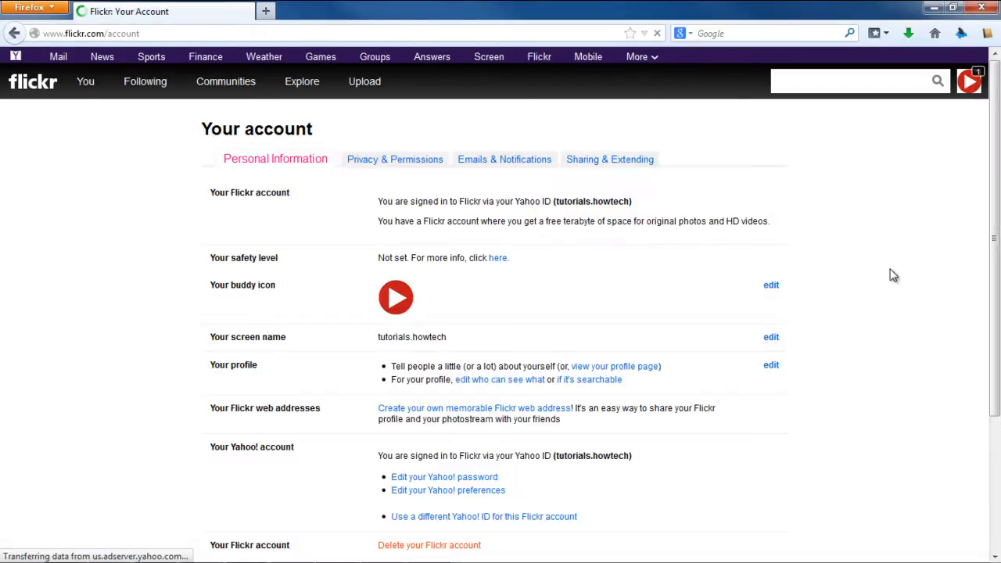
scroll("down", 3)
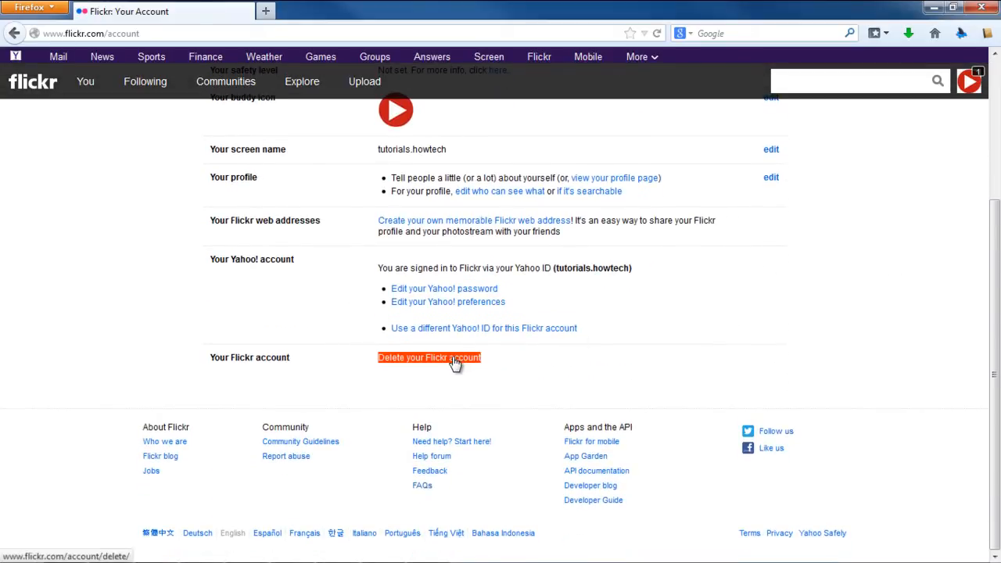
left_click(429, 357)
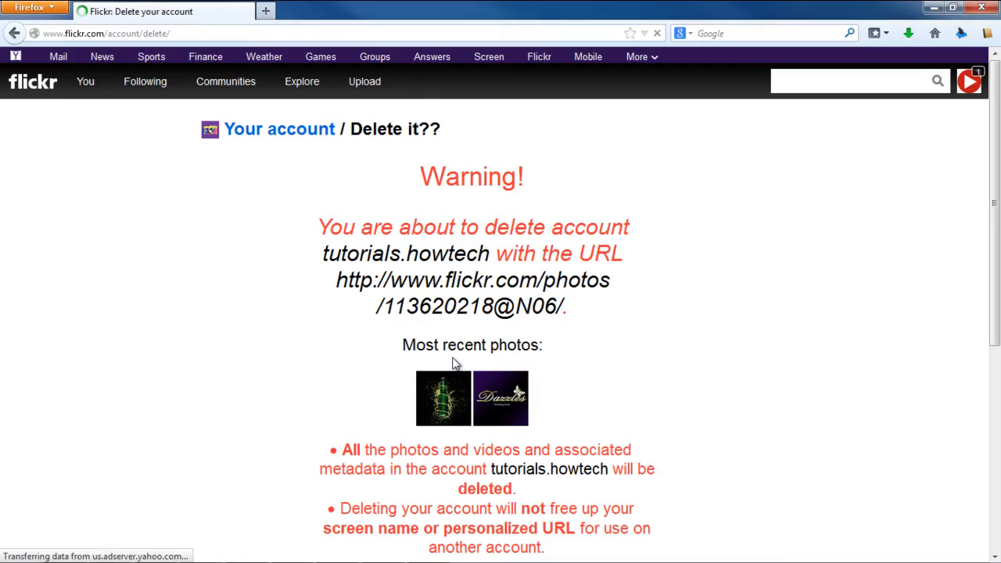
scroll("down", 3)
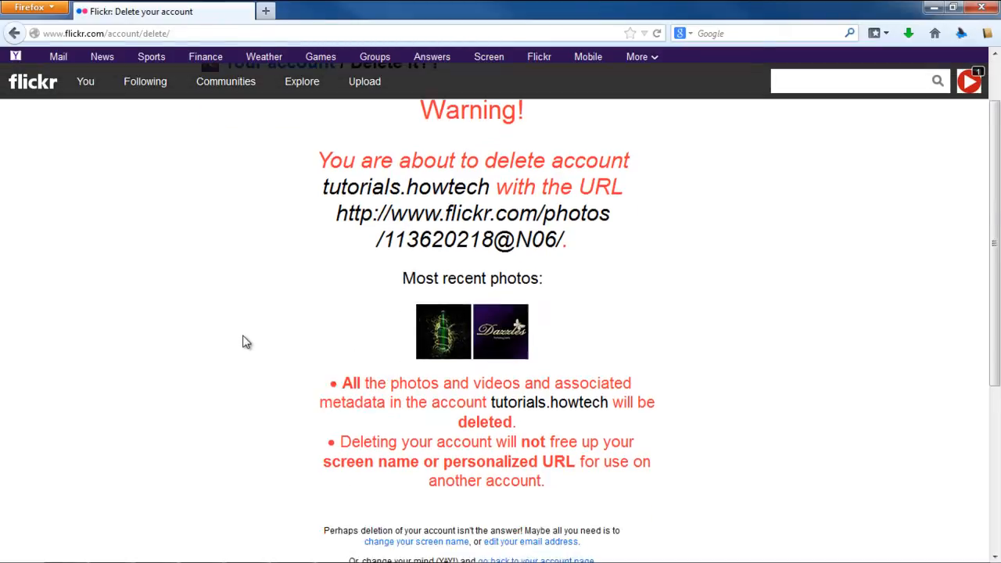
scroll("down", 3)
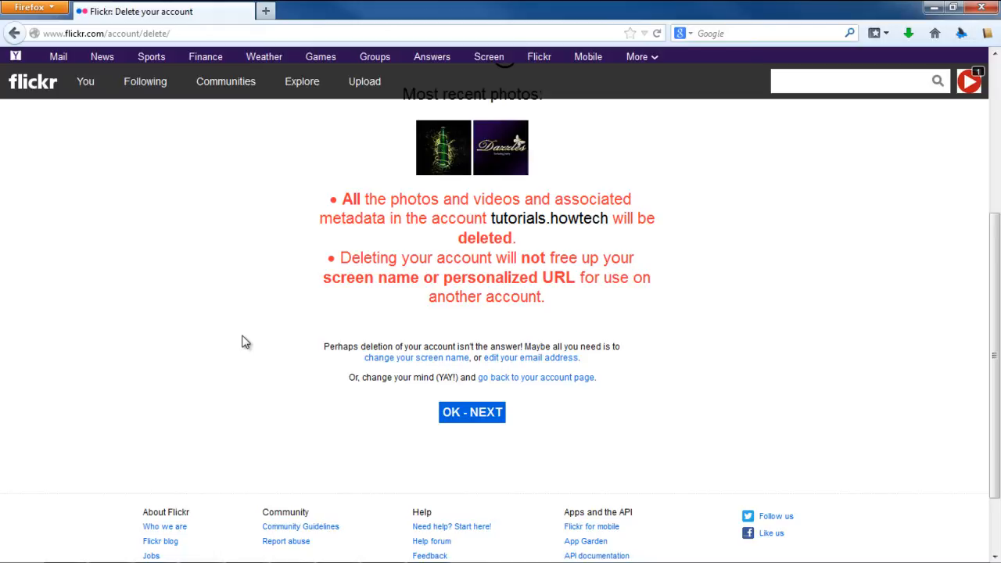
Step: Continue past the deletion warning and re-enter the Yahoo password
left_click(471, 412)
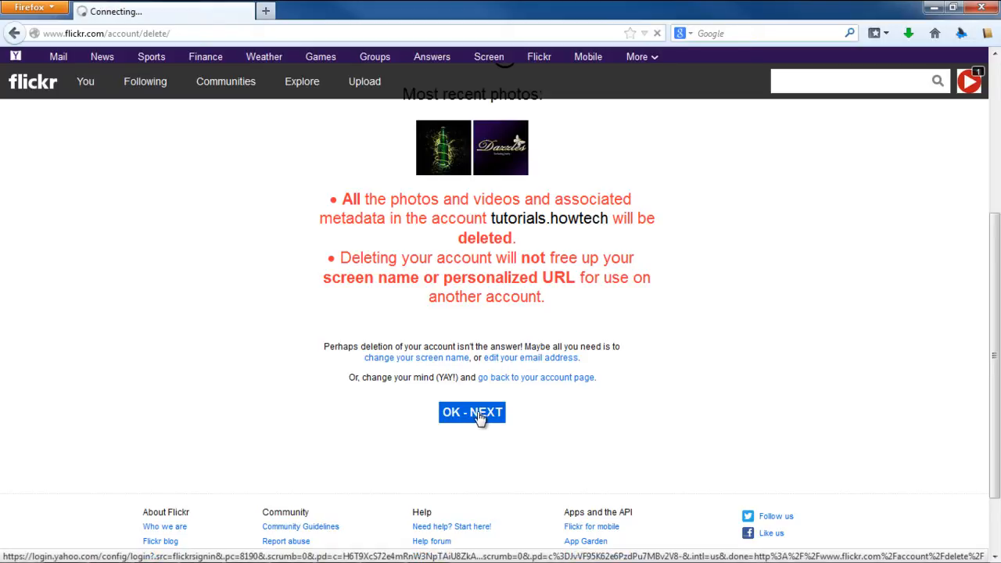
left_click(472, 412)
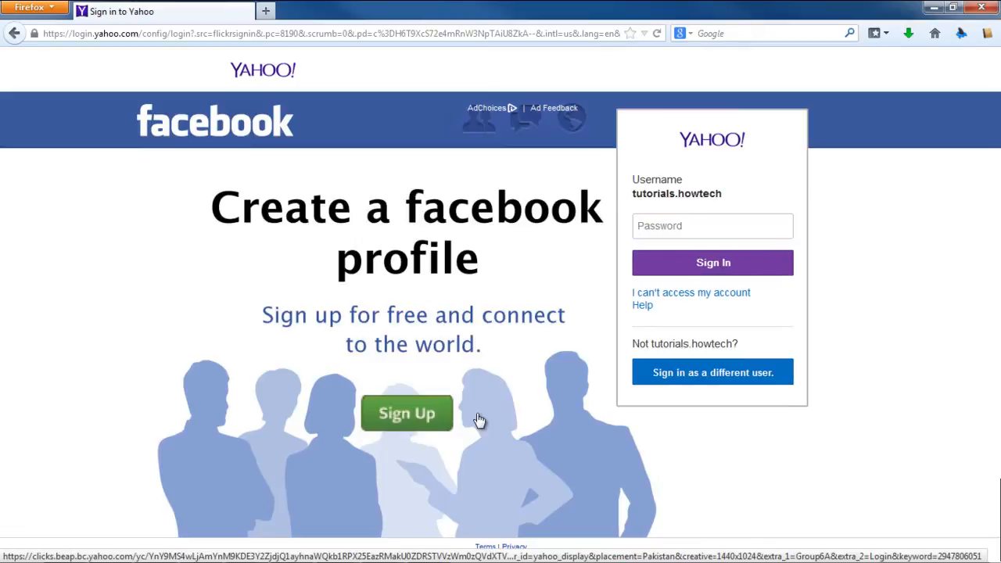
left_click(712, 226)
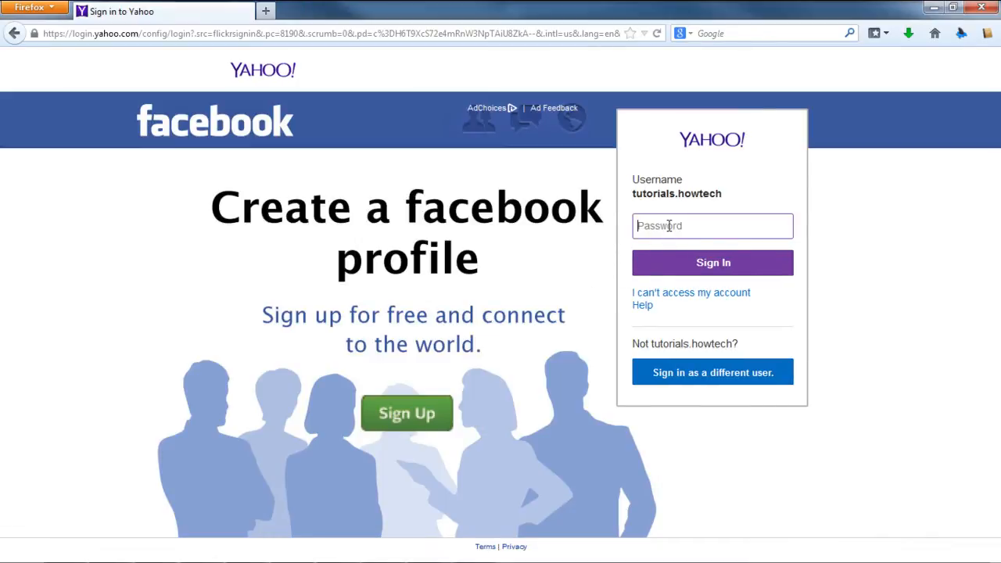
type("password")
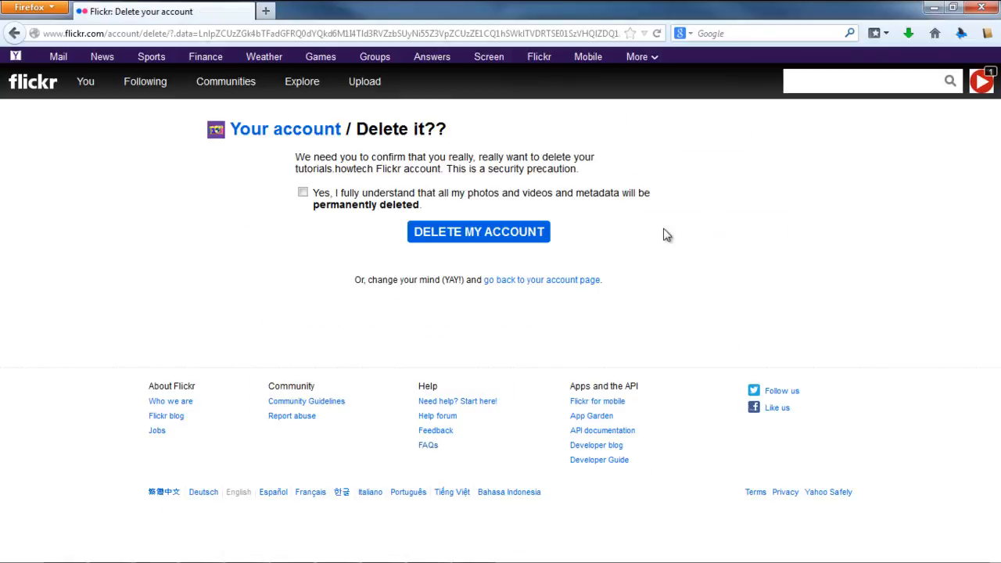
Step: Tick 'Yes, I fully understand' and confirm DELETE MY ACCOUNT
left_click(303, 192)
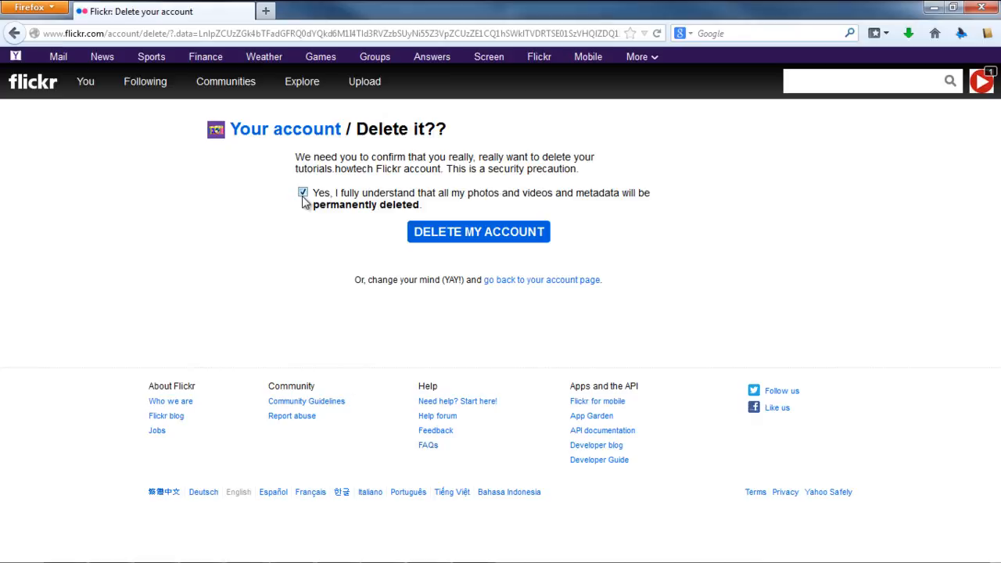
mouse_move(441, 245)
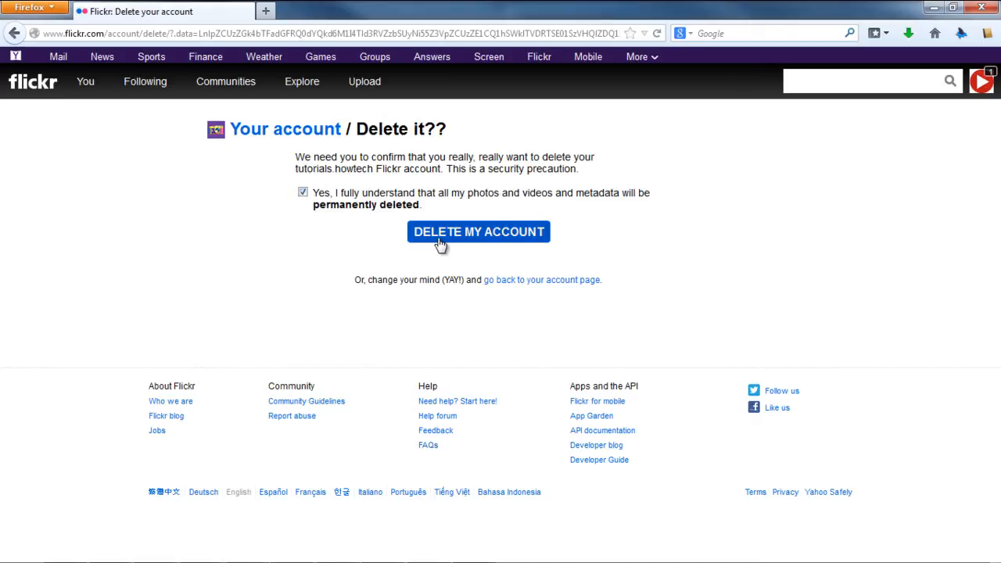
left_click(478, 232)
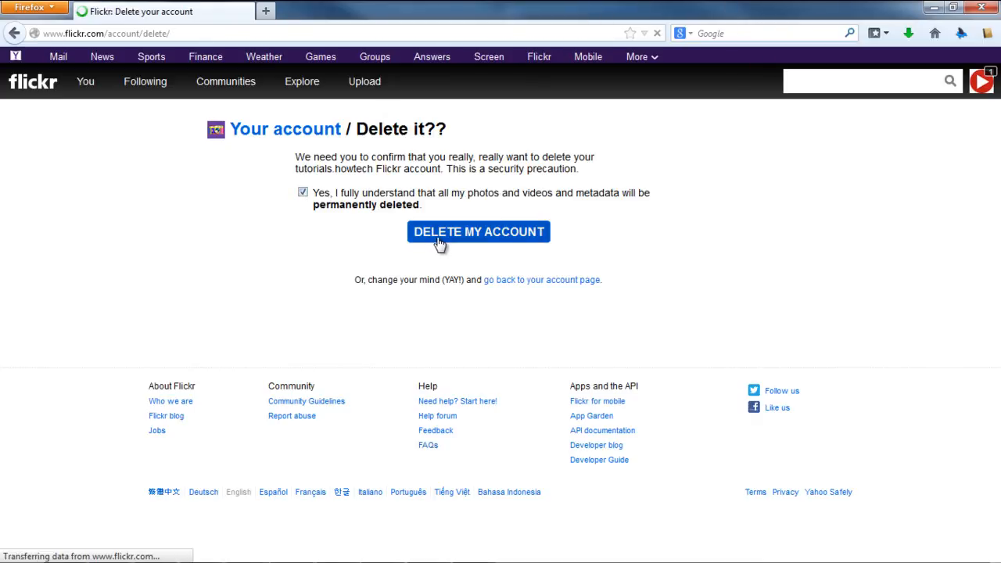
left_click(477, 231)
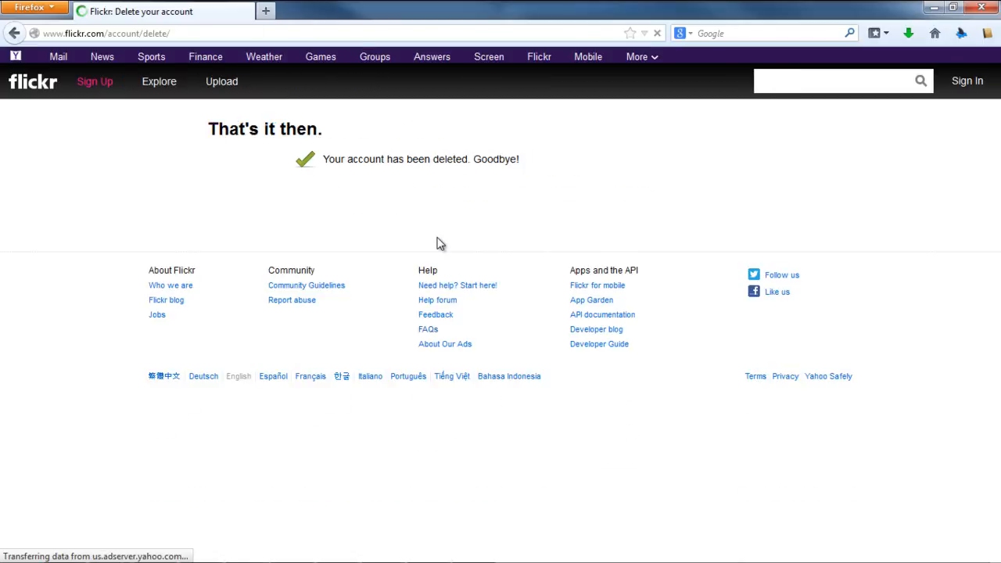